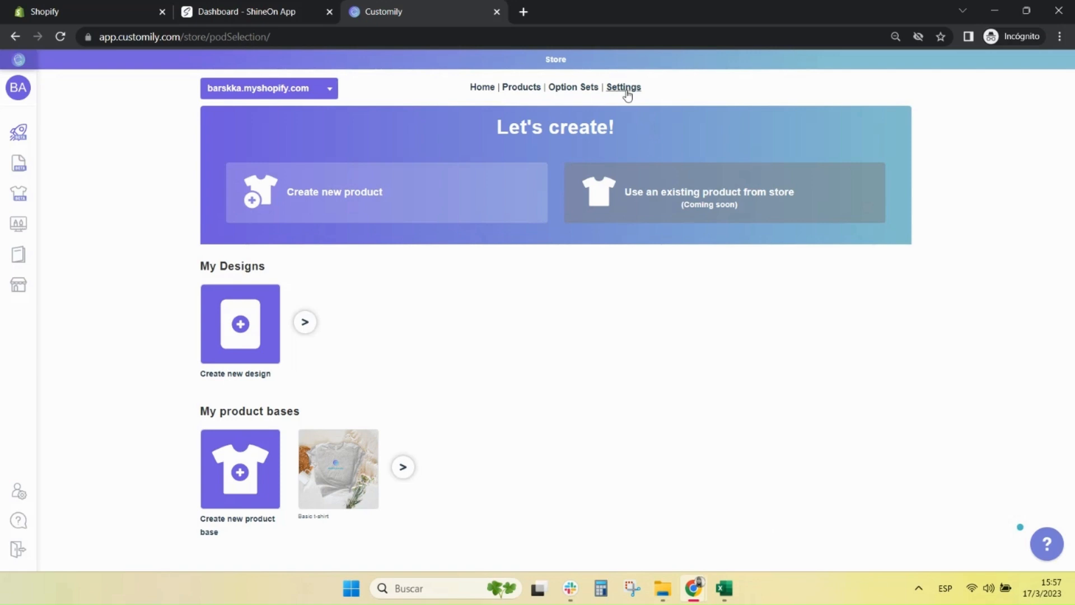
- Enable a new provider integration from the store's Integrations settings
{"action": "left_click", "coordinate": [623, 87]}
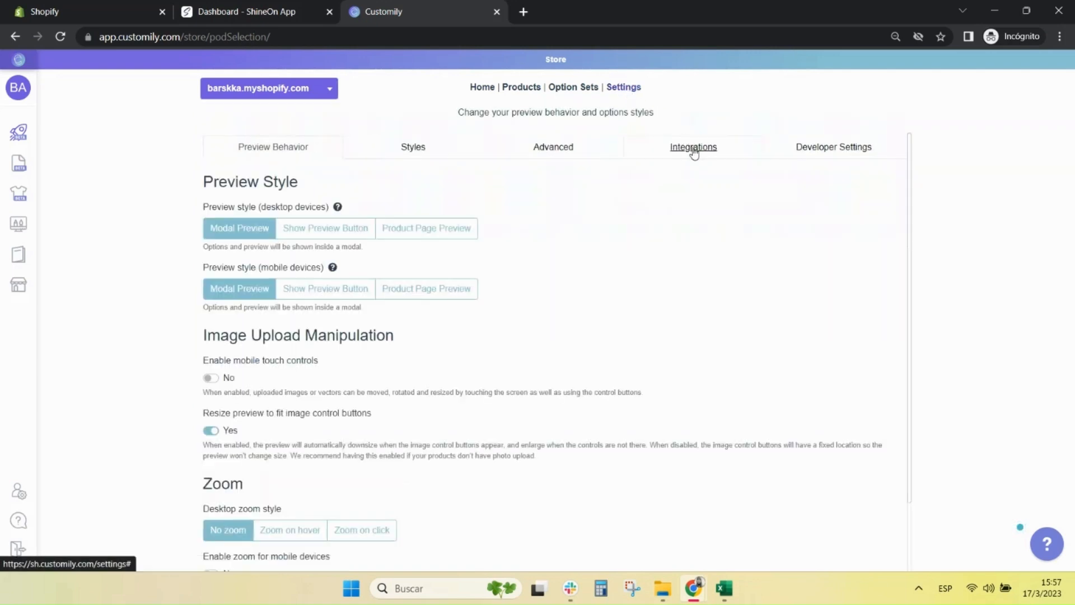
{"action": "left_click", "coordinate": [692, 146]}
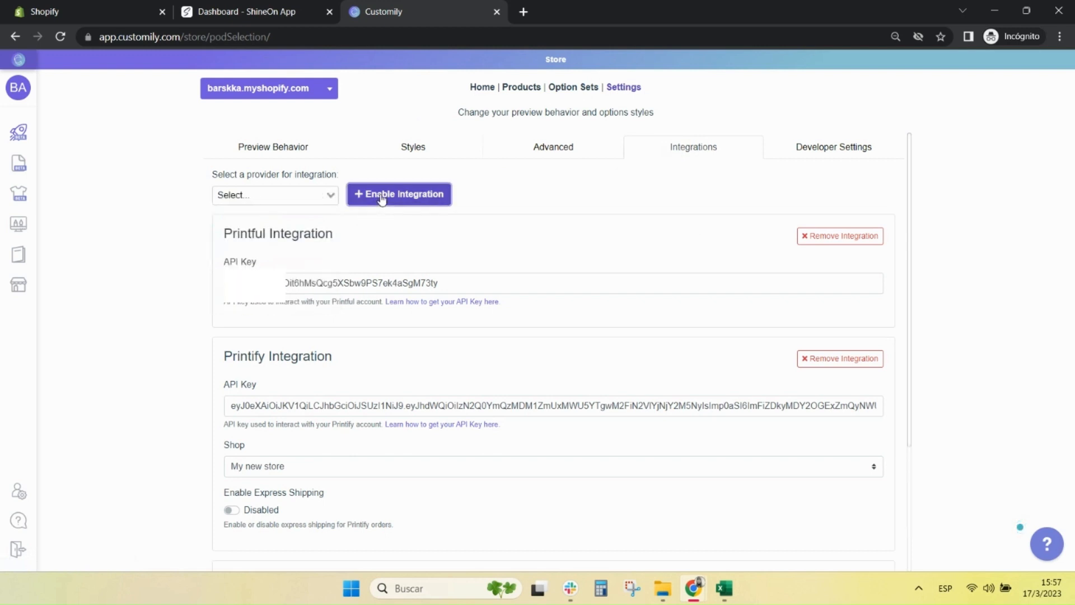
{"action": "left_click", "coordinate": [399, 193]}
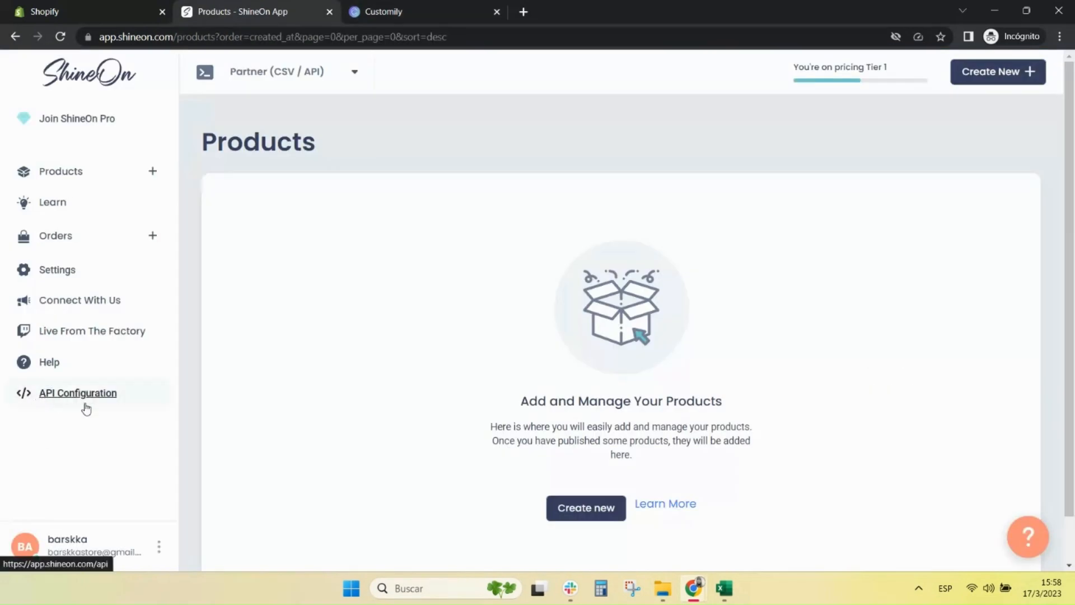
- Copy the ShineOn account's API key from its API Configuration page
{"action": "left_click", "coordinate": [78, 393]}
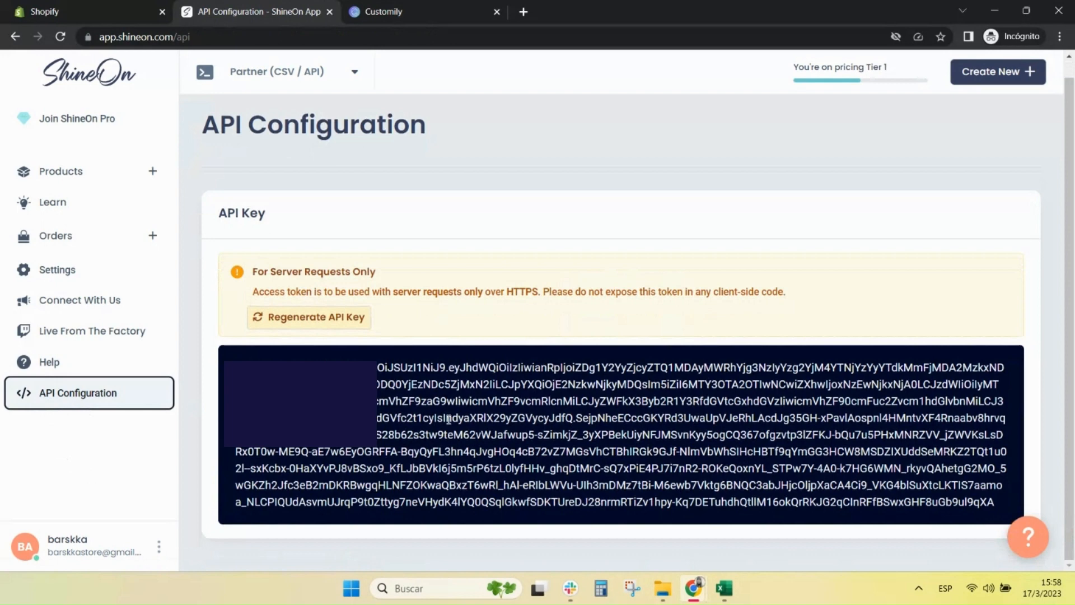
{"action": "triple_click", "coordinate": [617, 434]}
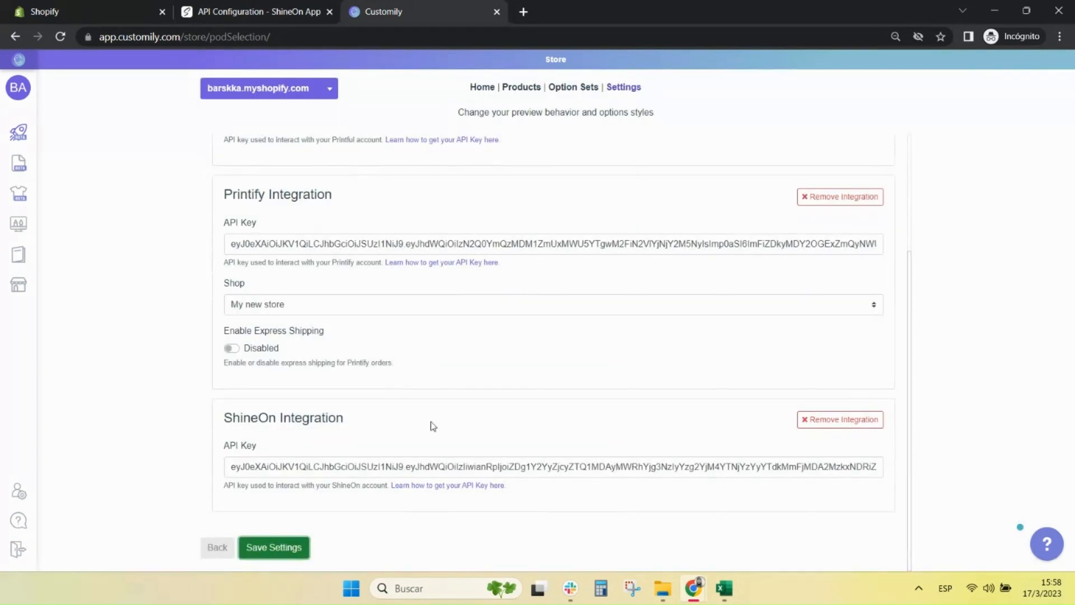
- Save the ShineOn integration settings
{"action": "left_click", "coordinate": [273, 548]}
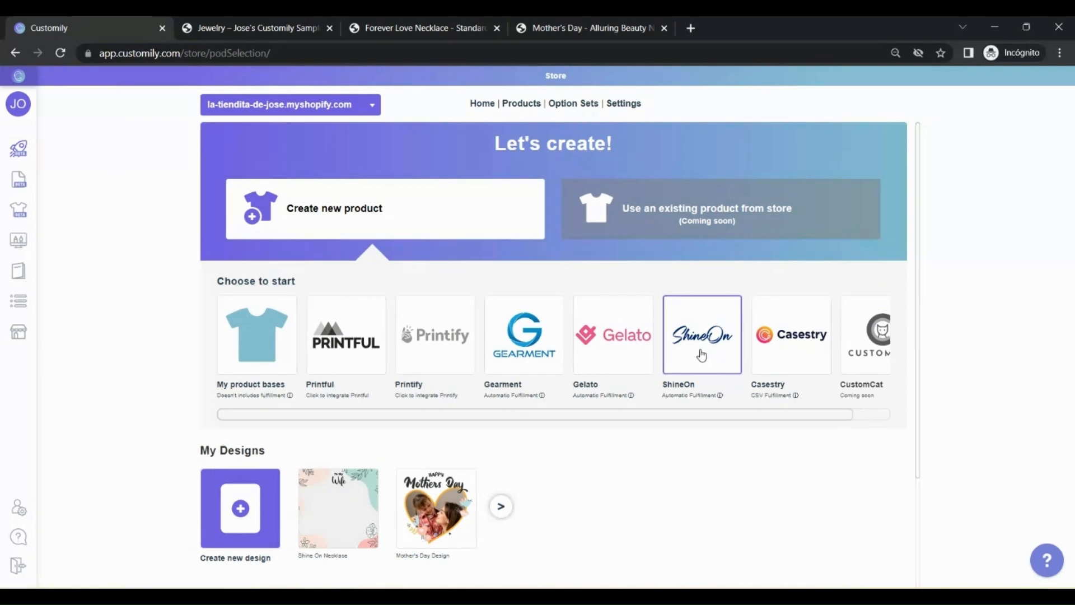
- Choose ShineOn's Alluring Beauty Necklace with all four colour and box variants
{"action": "left_click", "coordinate": [701, 335]}
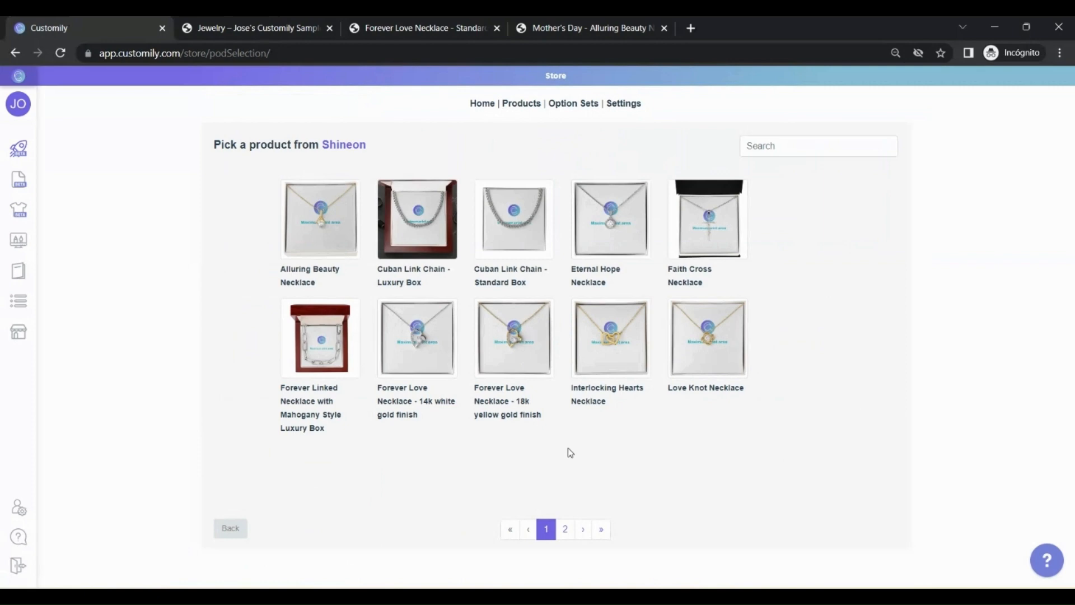
{"action": "left_click", "coordinate": [319, 220]}
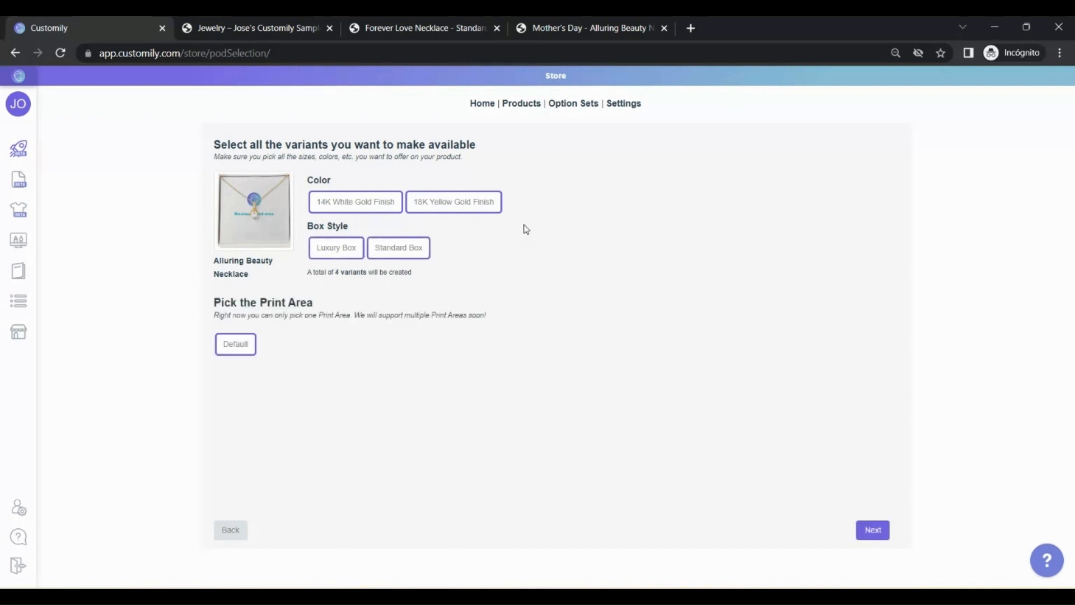
{"action": "left_click", "coordinate": [872, 530]}
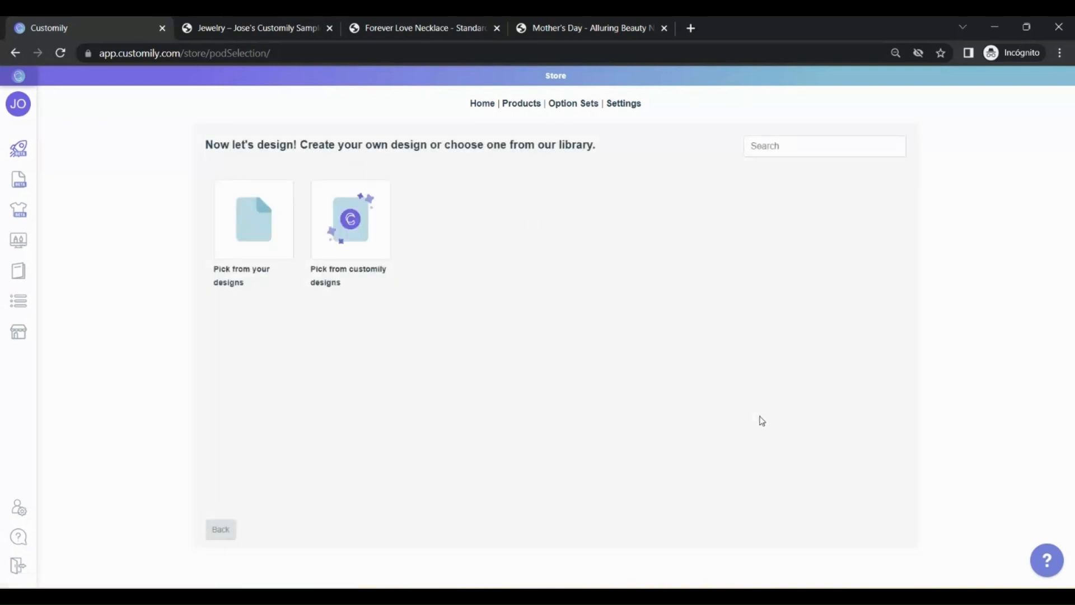
{"action": "mouse_move", "coordinate": [402, 326]}
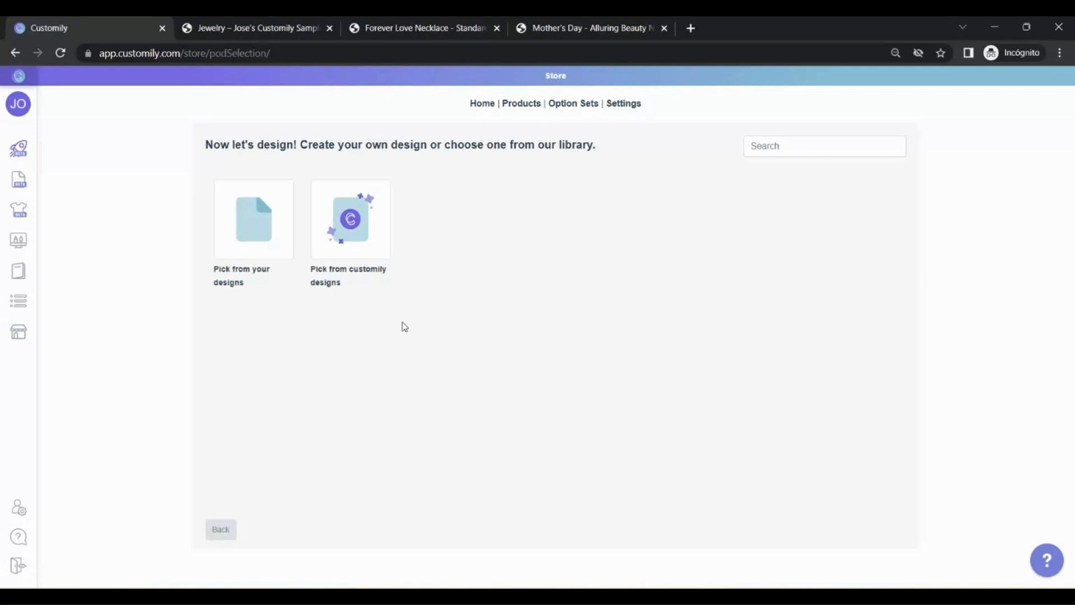
- Apply the Mother & Daughter forever linked together design from the Daughter library category
{"action": "left_click", "coordinate": [349, 220]}
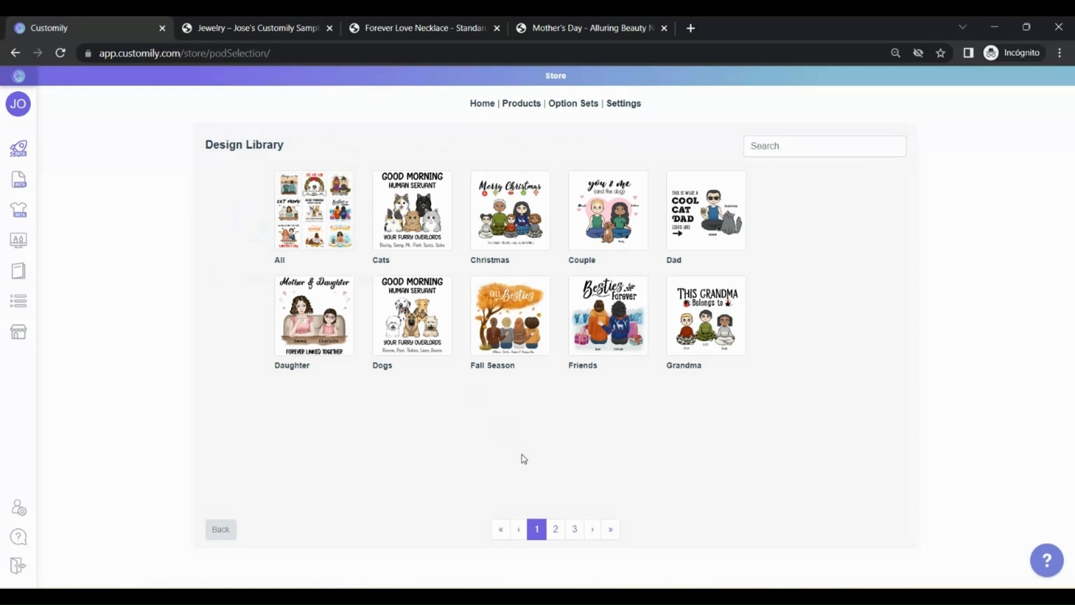
{"action": "left_click", "coordinate": [555, 529]}
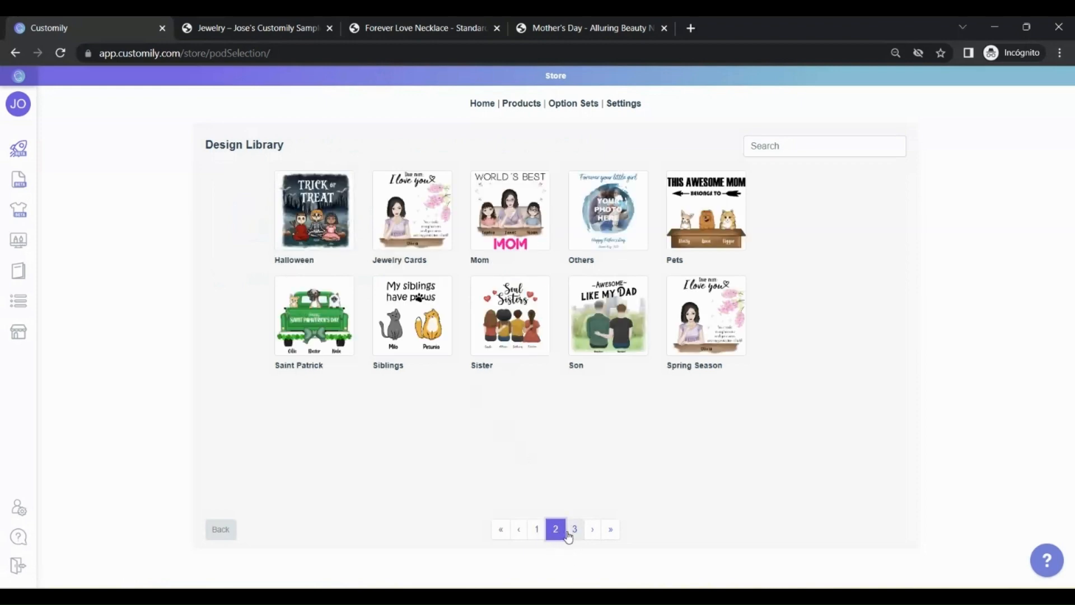
{"action": "left_click", "coordinate": [536, 529]}
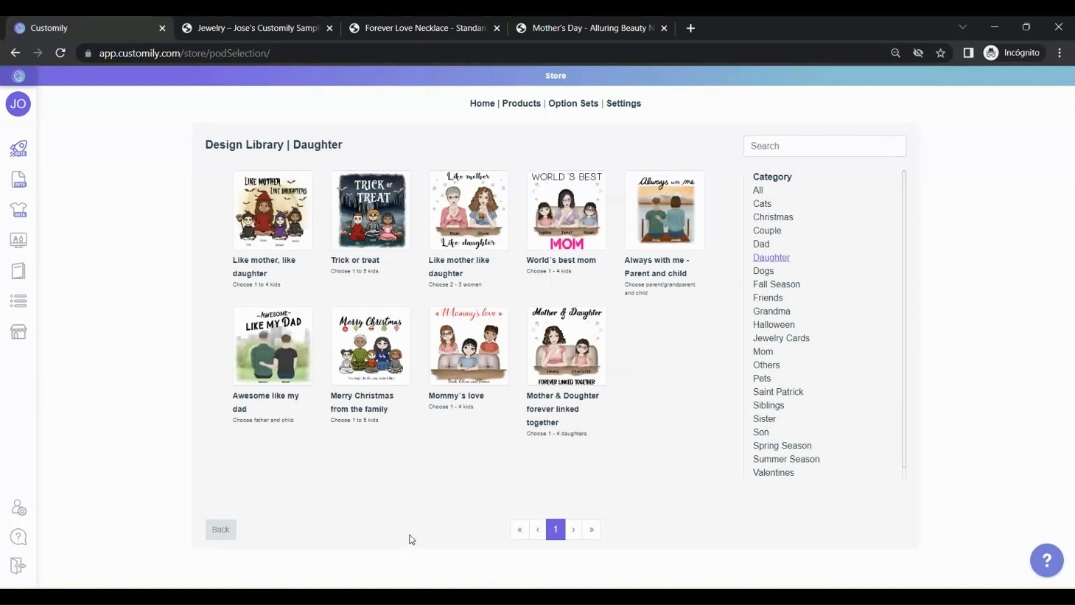
{"action": "left_click", "coordinate": [567, 346]}
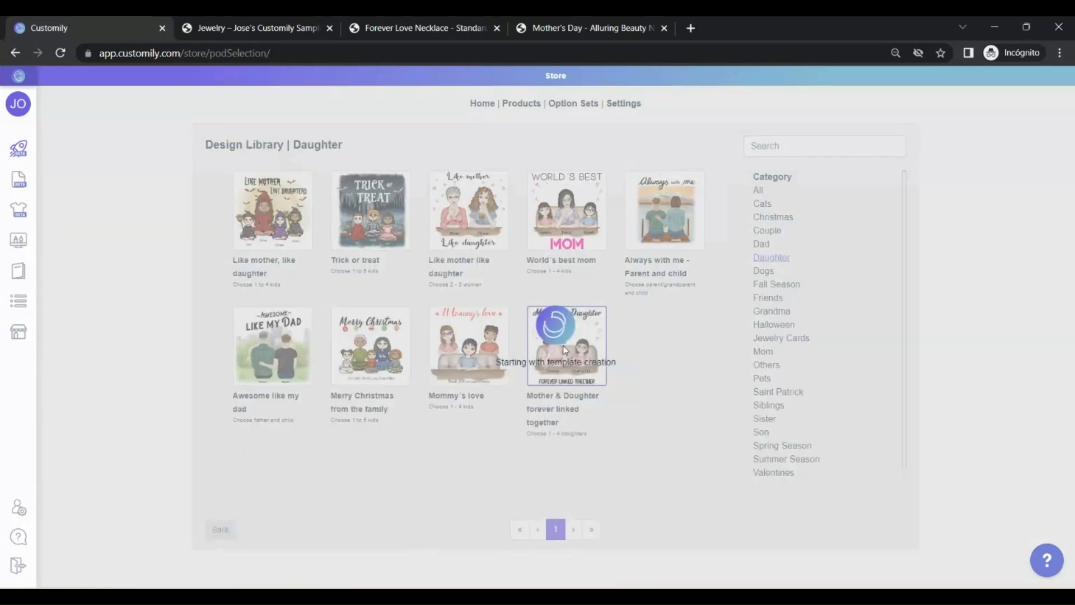
{"action": "mouse_move", "coordinate": [658, 374]}
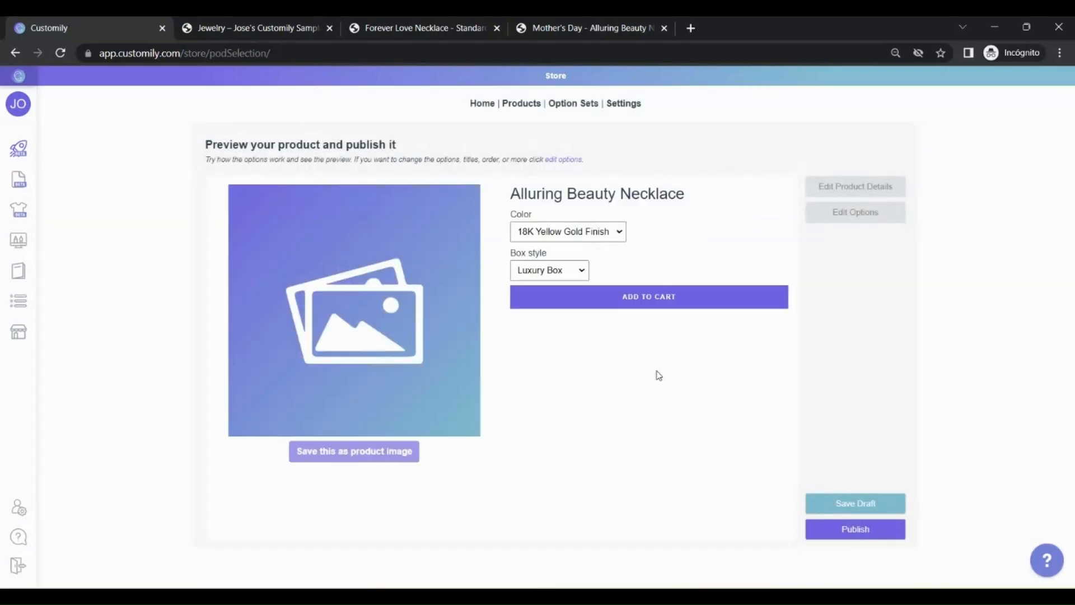
- Personalise the preview with Standard Box, one girl and orange kid clothes
{"action": "left_click", "coordinate": [549, 270]}
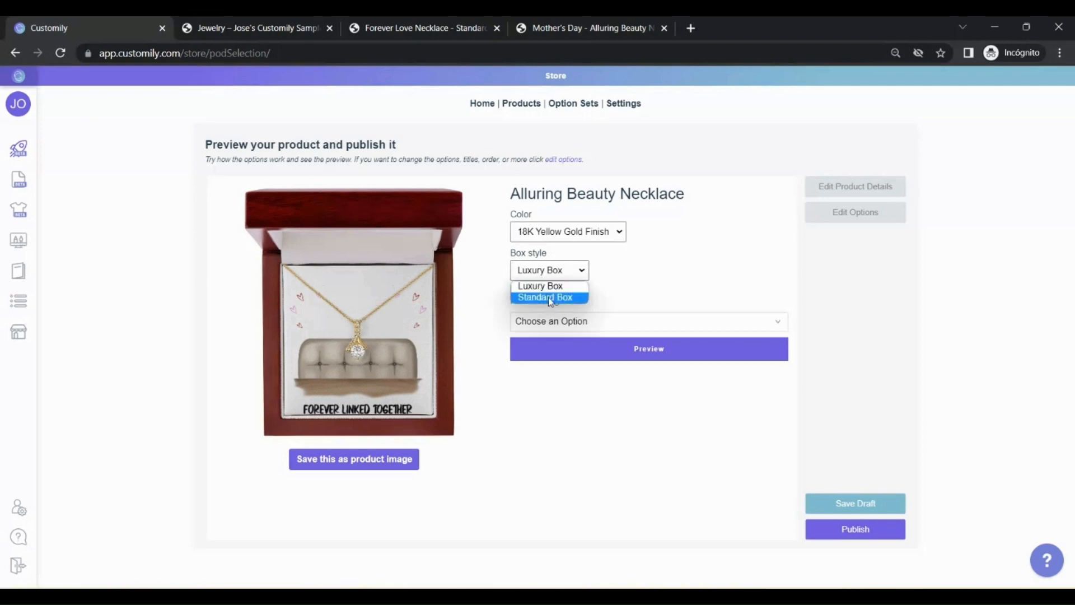
{"action": "left_click", "coordinate": [544, 296]}
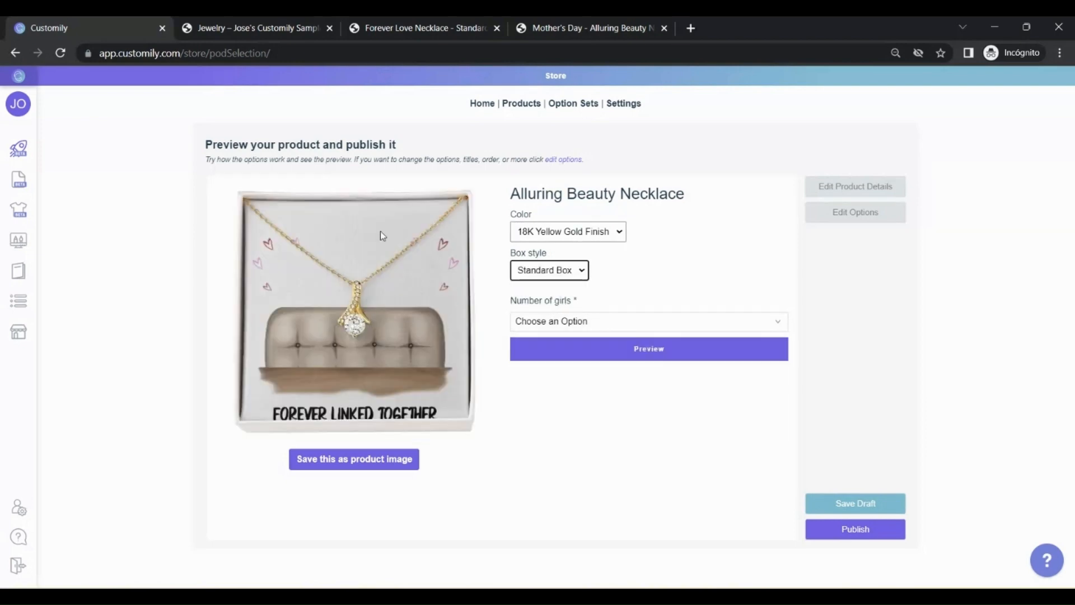
{"action": "mouse_move", "coordinate": [577, 329]}
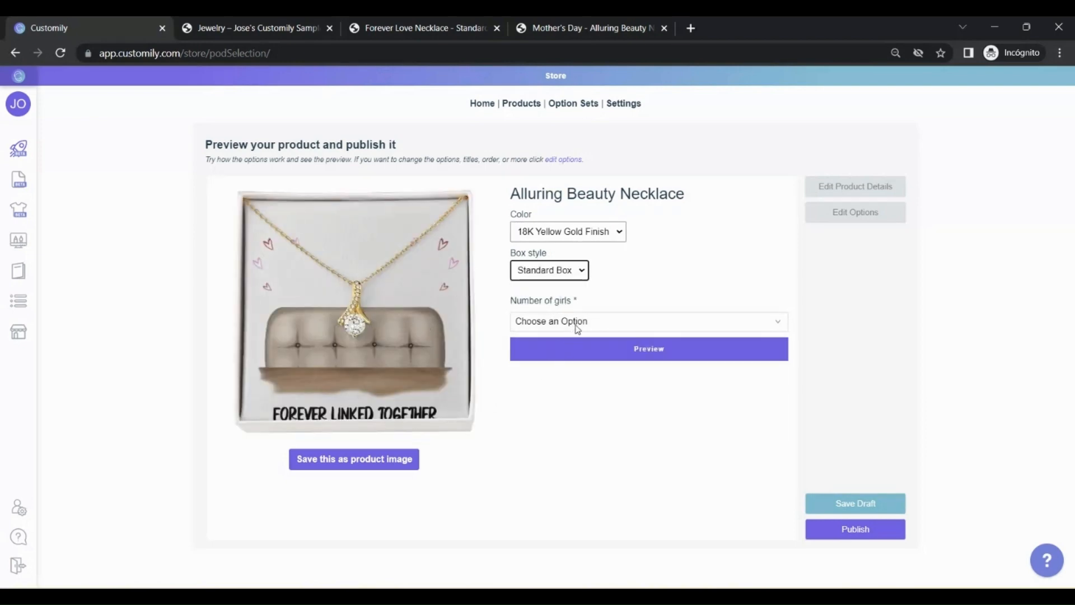
{"action": "left_click", "coordinate": [649, 321]}
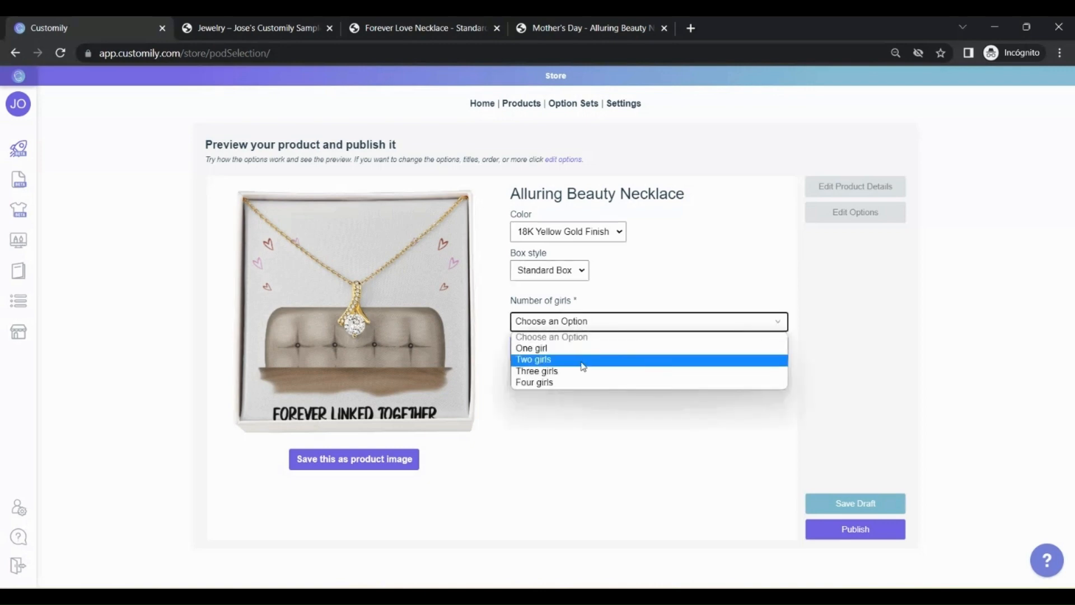
{"action": "left_click", "coordinate": [531, 347]}
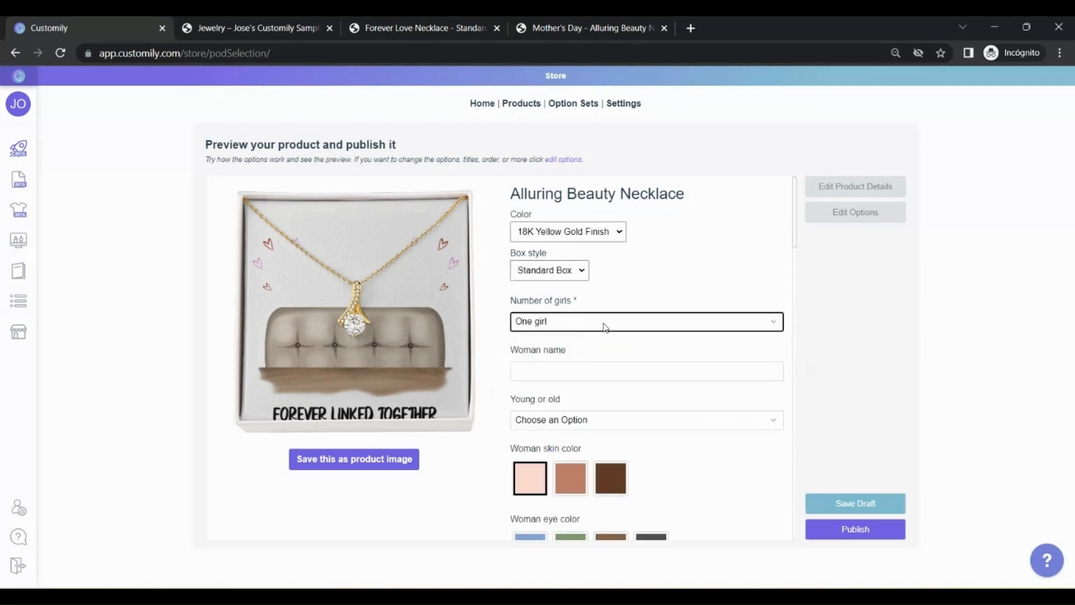
{"action": "left_click", "coordinate": [646, 279]}
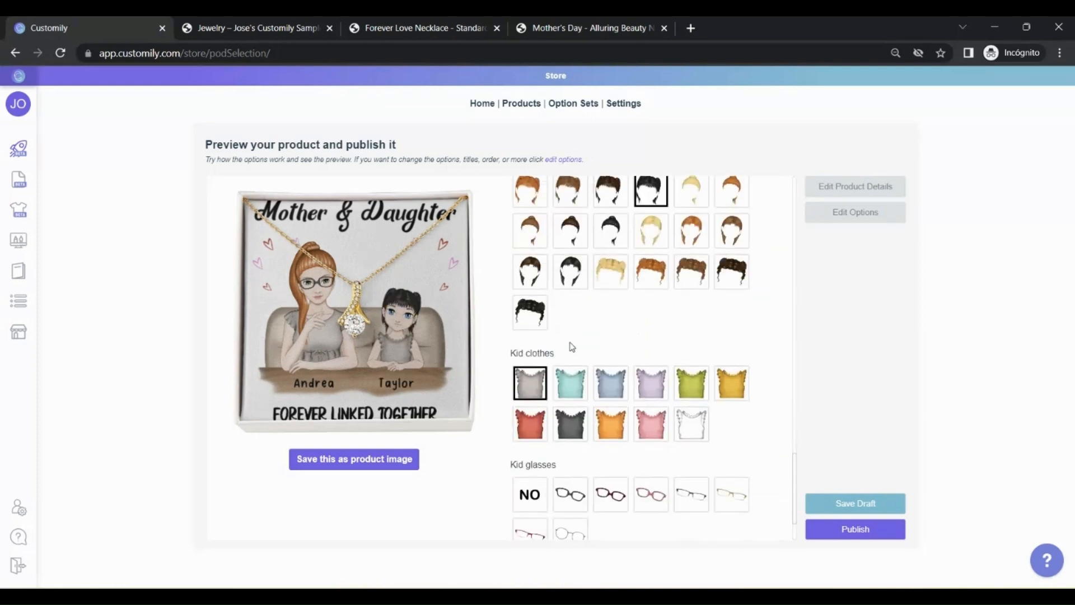
{"action": "left_click", "coordinate": [610, 345]}
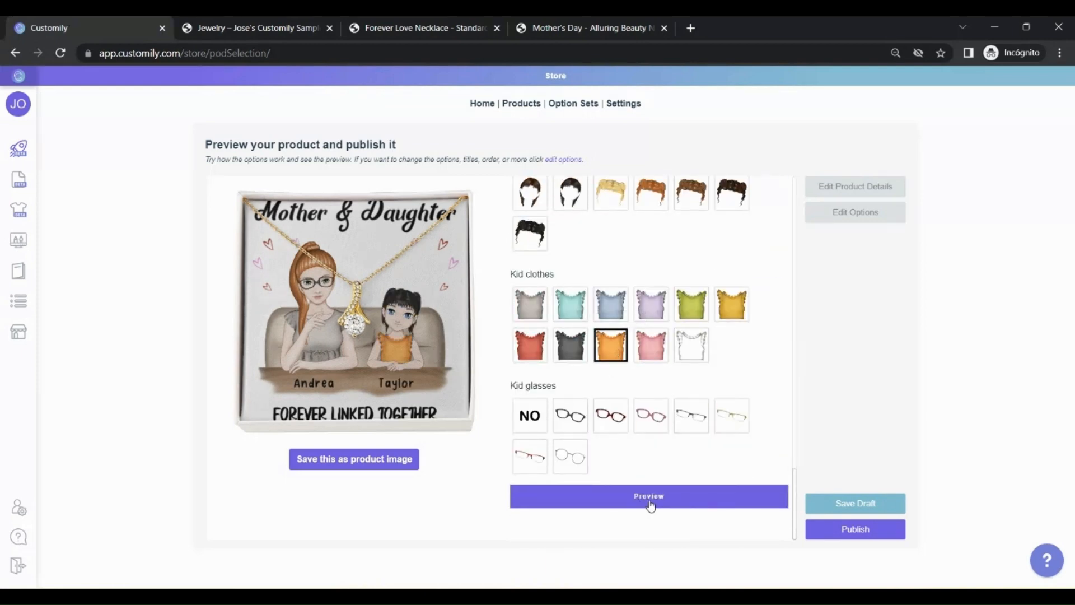
- Check the large necklace preview and save it as the product image
{"action": "left_click", "coordinate": [649, 496]}
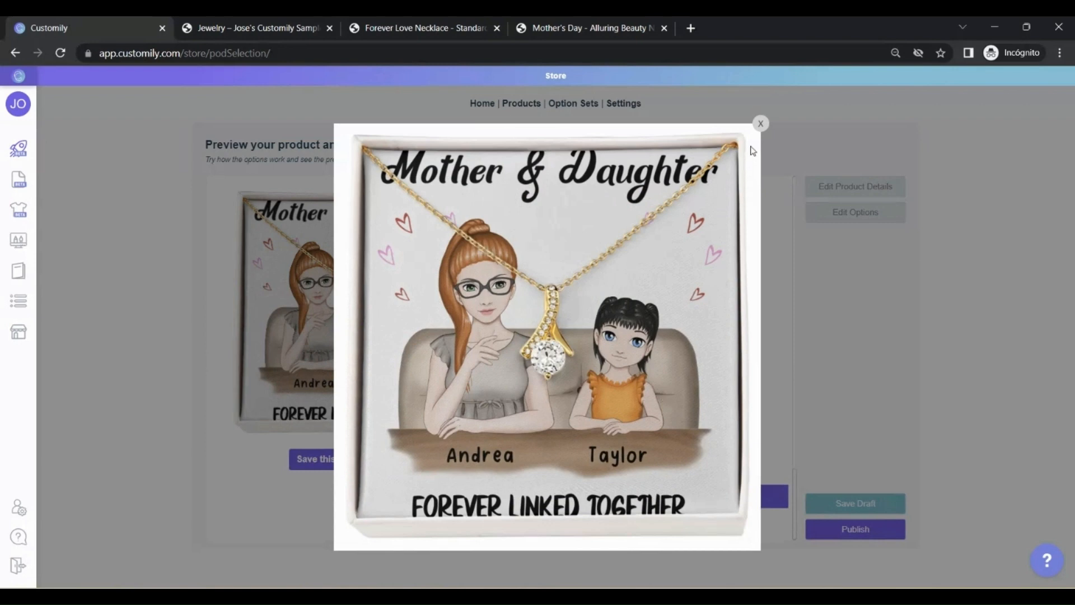
{"action": "left_click", "coordinate": [760, 123]}
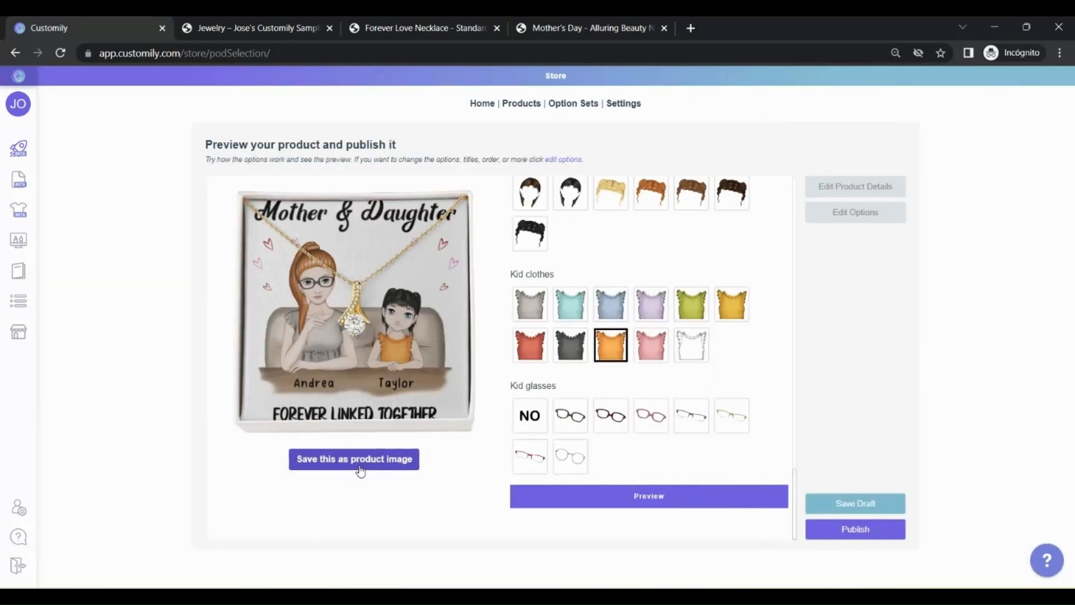
{"action": "left_click", "coordinate": [354, 460]}
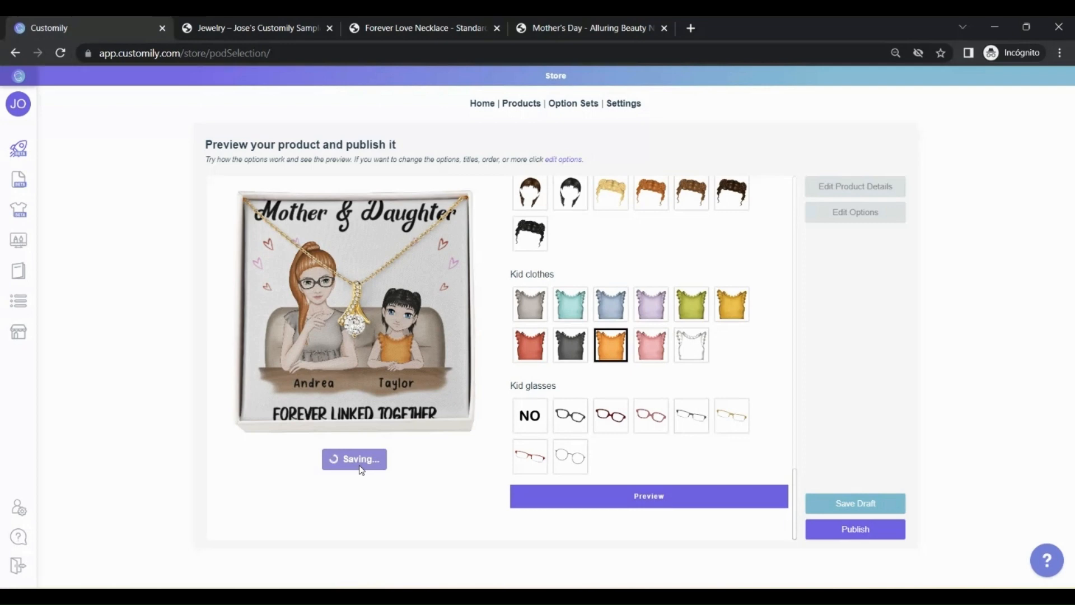
- Prefix the title with 'Personalized Mother's Day', price luxury boxes 90 and standard 60, and save
{"action": "left_click", "coordinate": [855, 186]}
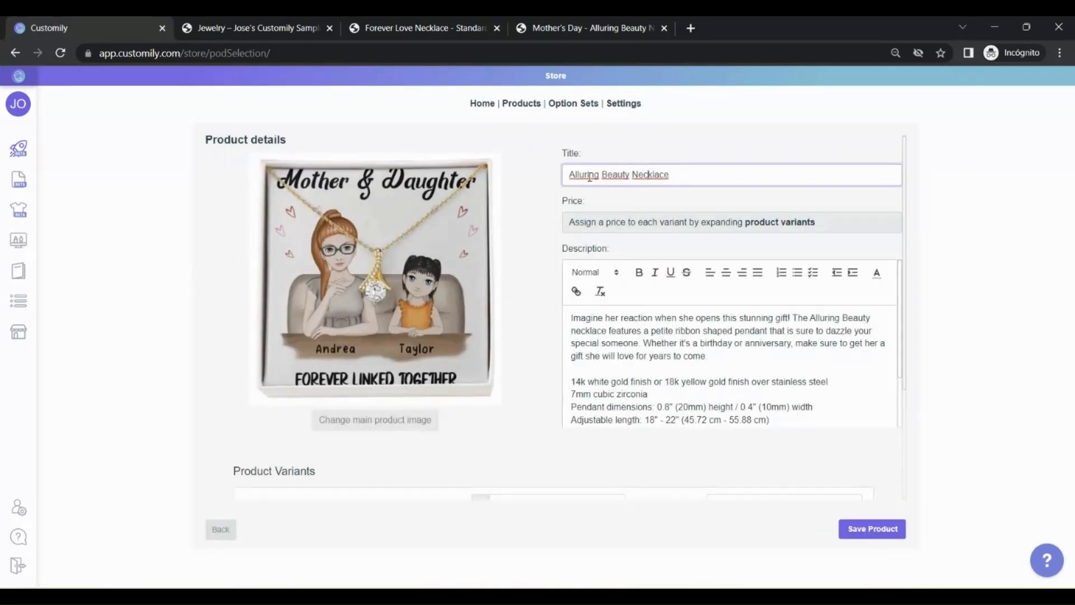
{"action": "type", "text": "Personalized Mother's Day"}
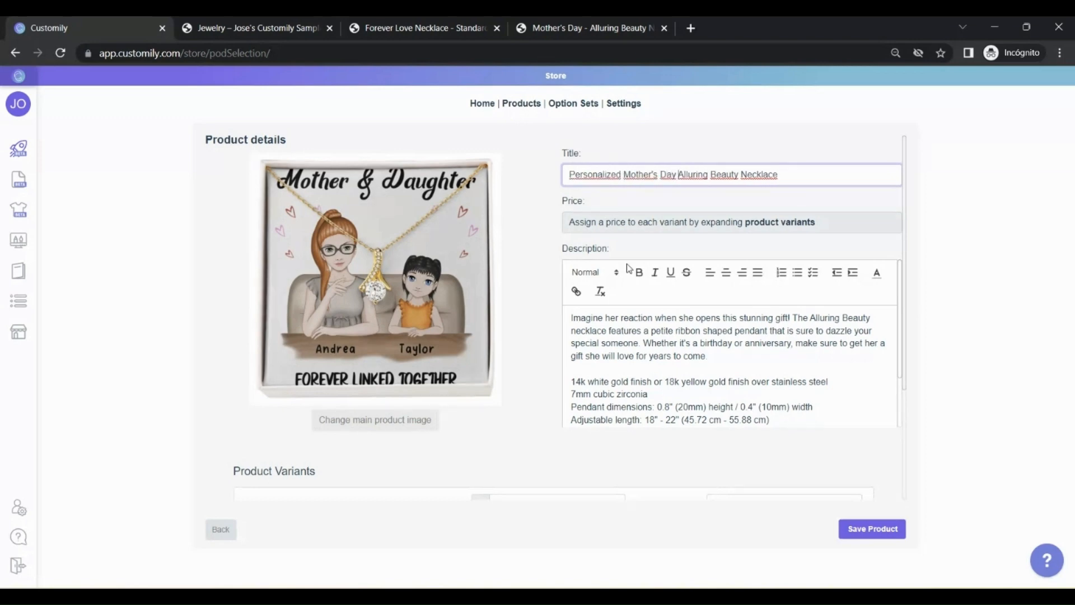
{"action": "scroll", "scroll_direction": "down", "scroll_amount": 3}
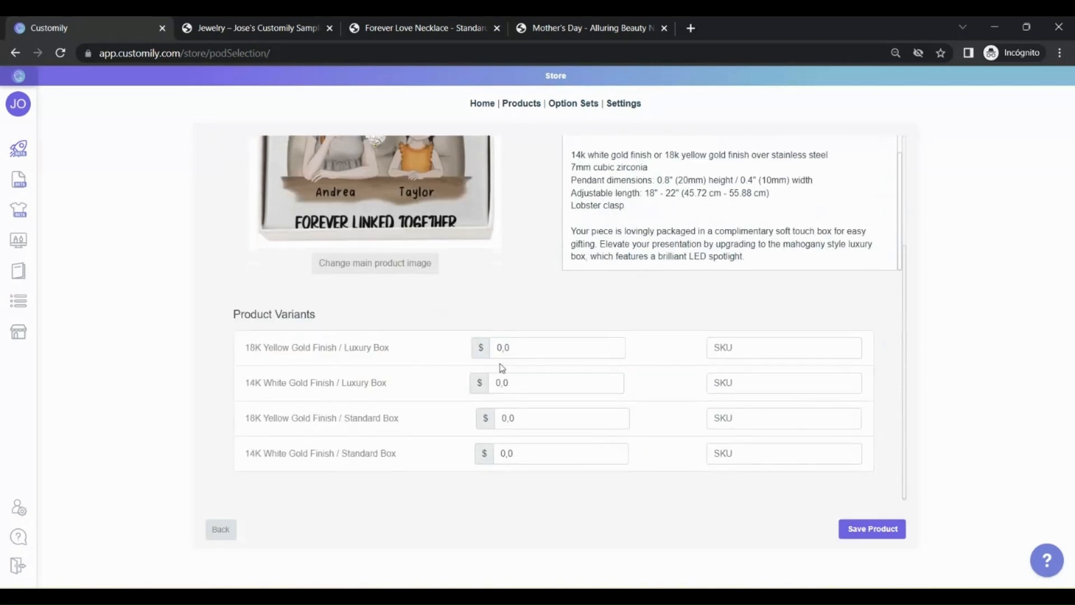
{"action": "type", "text": "90"}
{"action": "type", "text": "60"}
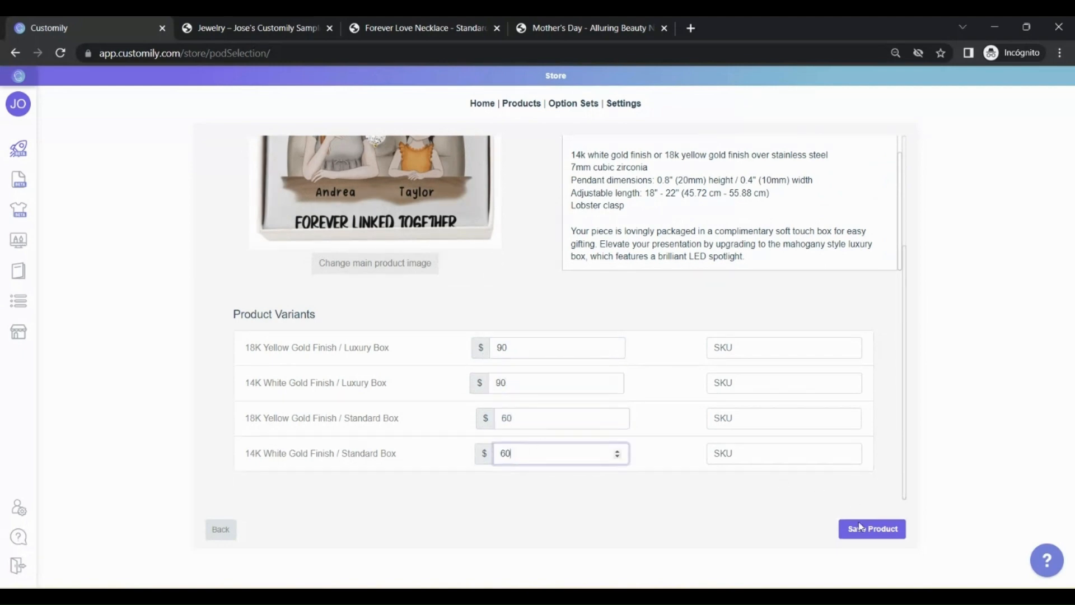
{"action": "left_click", "coordinate": [872, 529]}
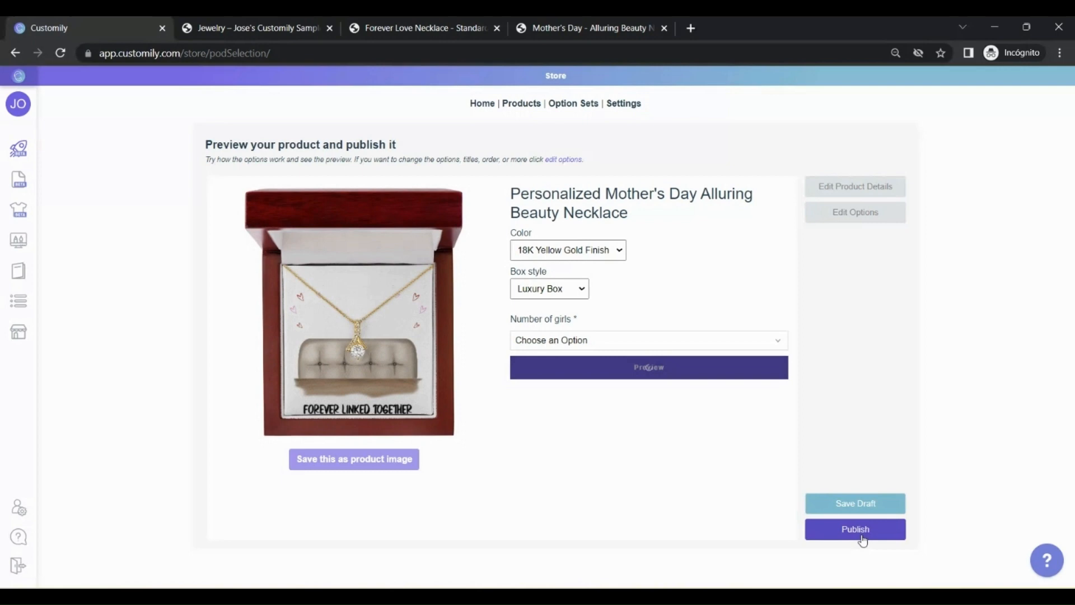
- Publish the necklace to the Shopify store and return to Customily
{"action": "left_click", "coordinate": [854, 529]}
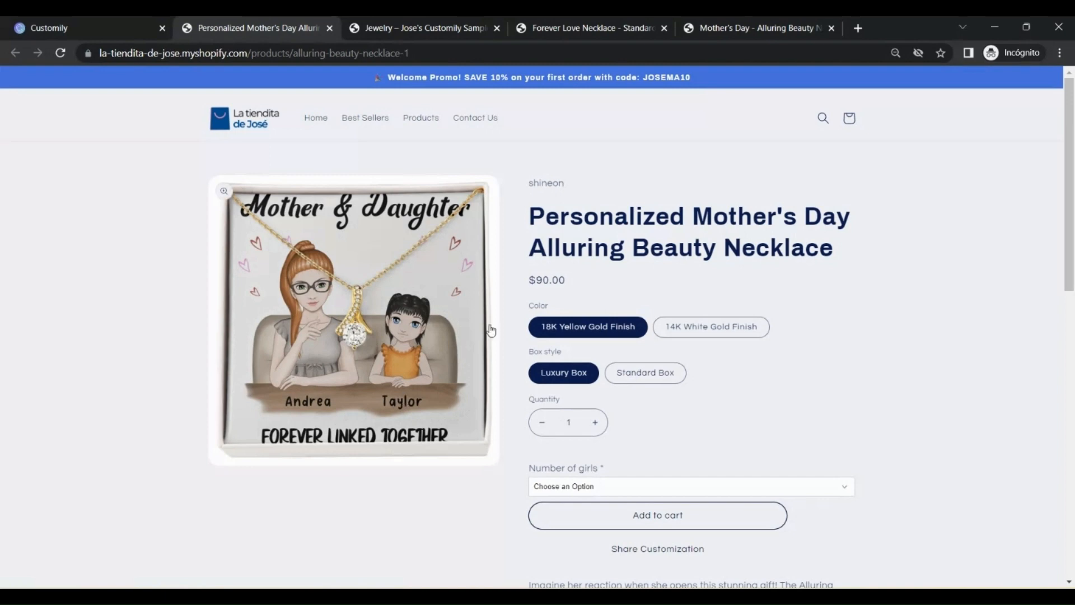
{"action": "left_click", "coordinate": [48, 28]}
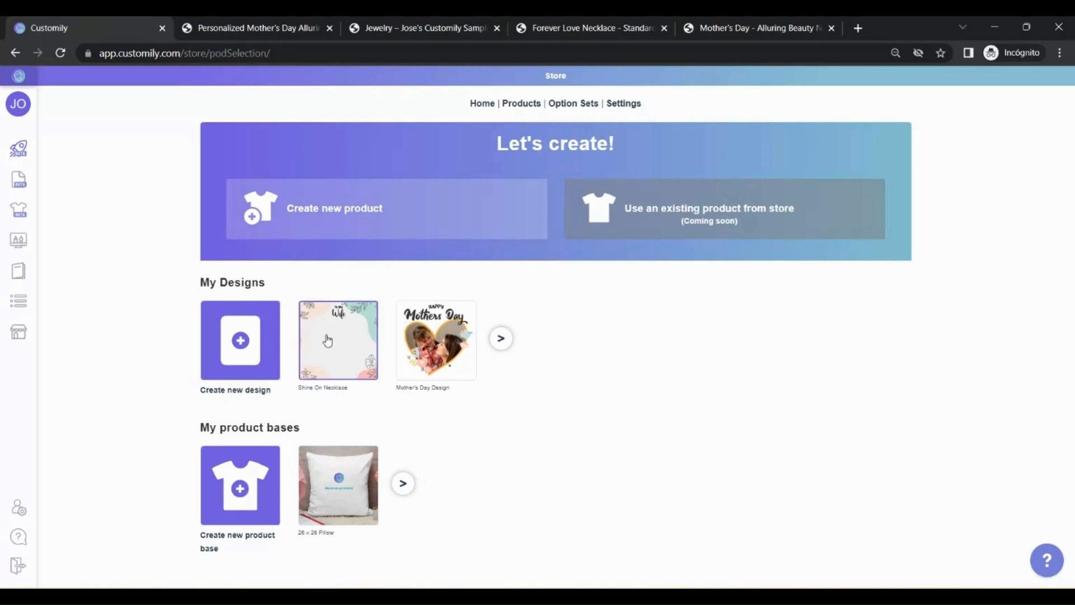
{"action": "mouse_move", "coordinate": [330, 346]}
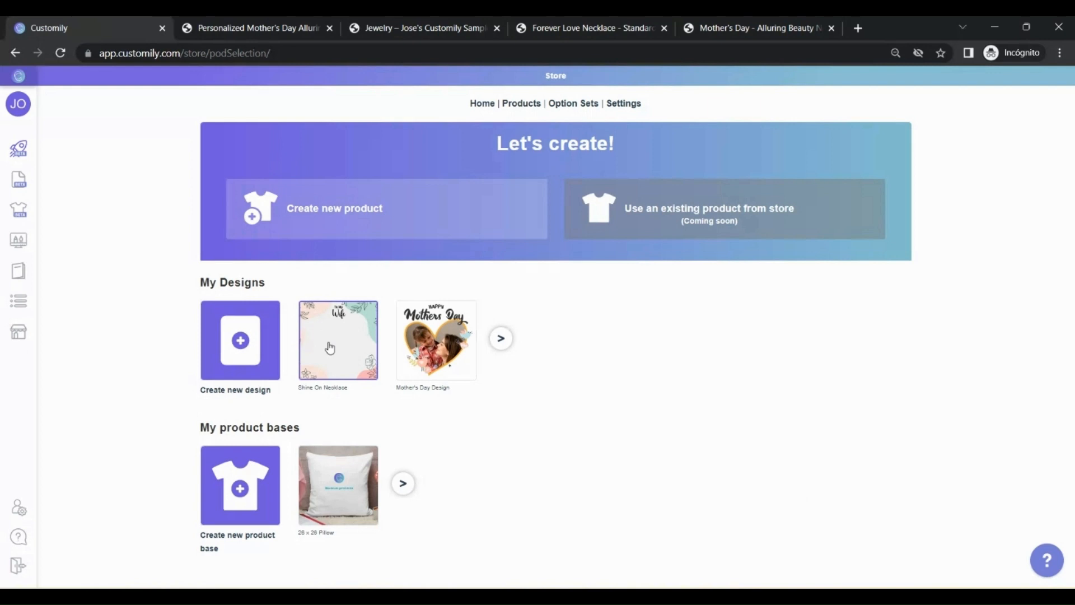
{"action": "mouse_move", "coordinate": [344, 355]}
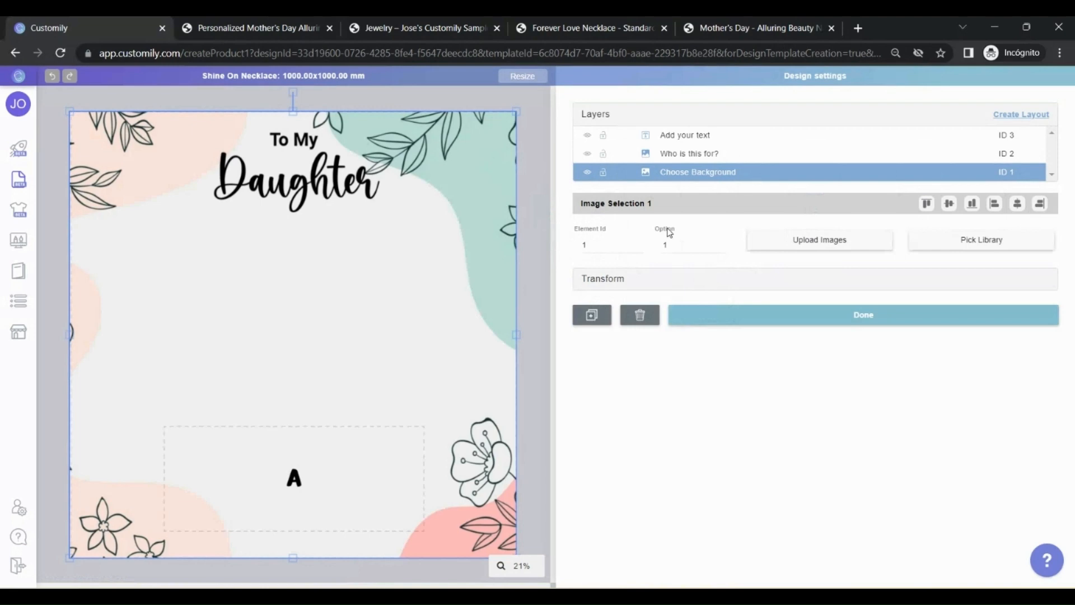
- Preview the next background option and select the Add your text layer
{"action": "left_click", "coordinate": [720, 245]}
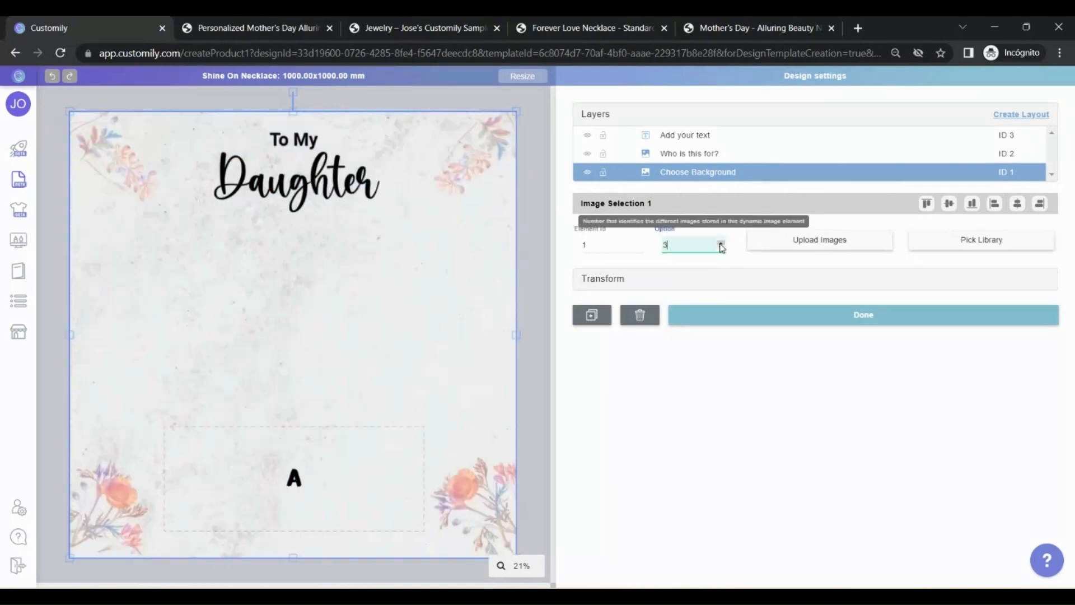
{"action": "left_click", "coordinate": [689, 153]}
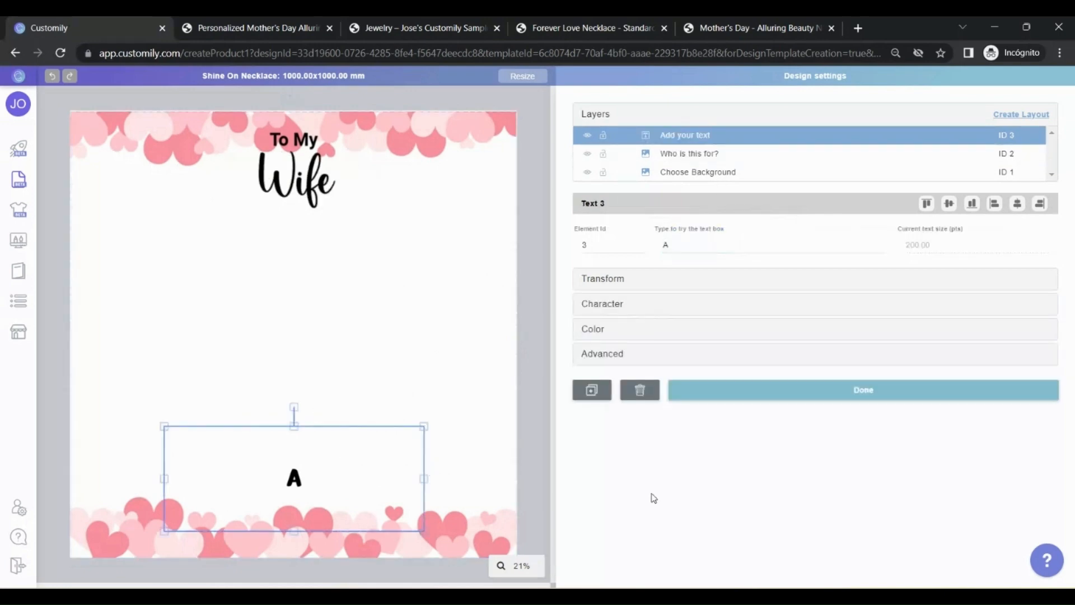
{"action": "mouse_move", "coordinate": [406, 154]}
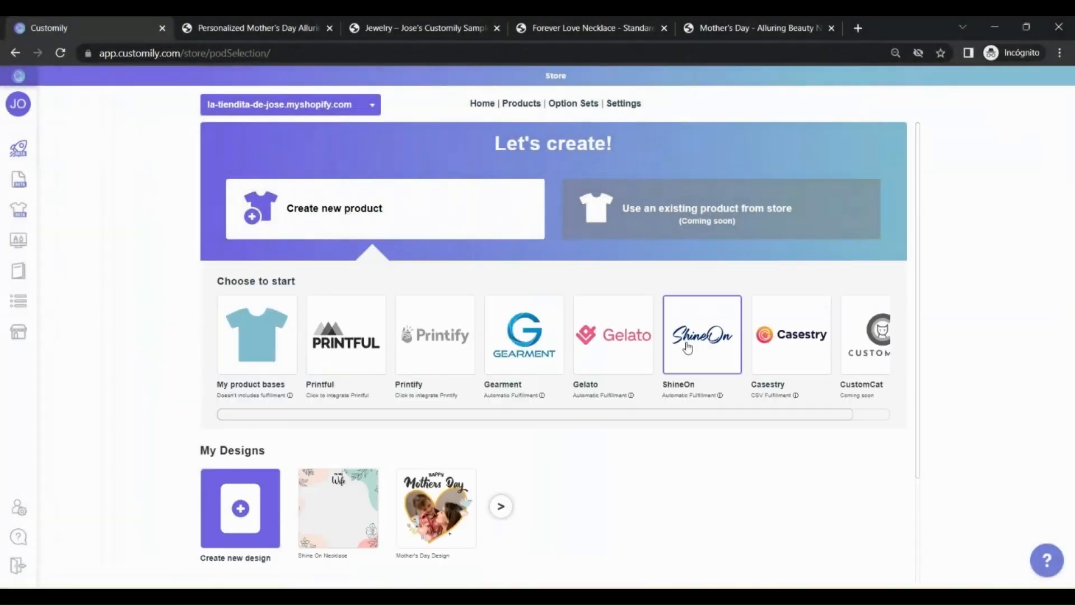
- Create a ShineOn Forever Love Necklace product using the saved Shine On Necklace design
{"action": "left_click", "coordinate": [701, 335]}
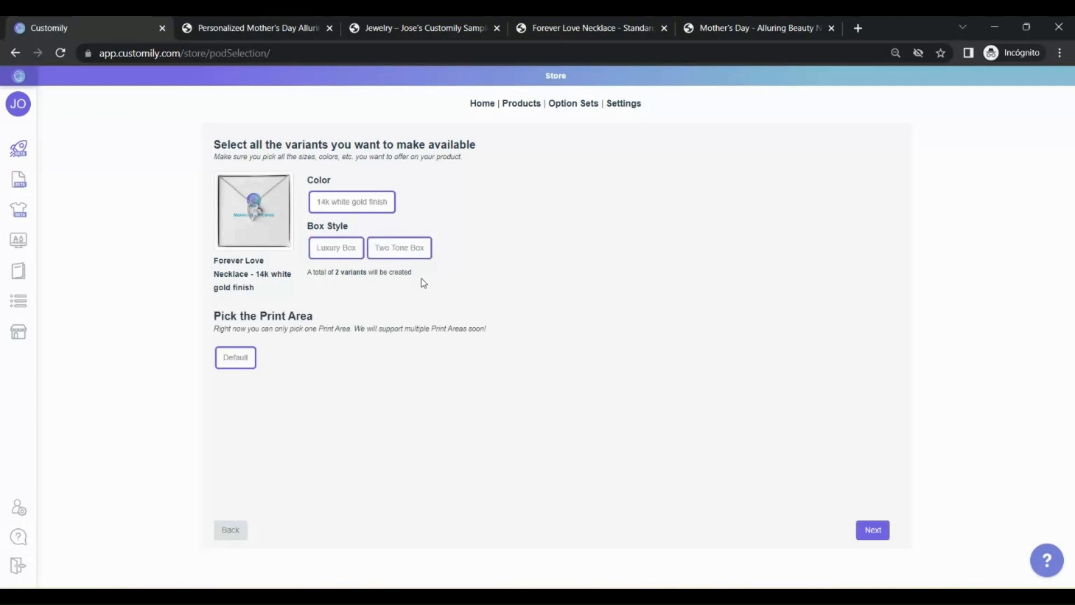
{"action": "left_click", "coordinate": [873, 530]}
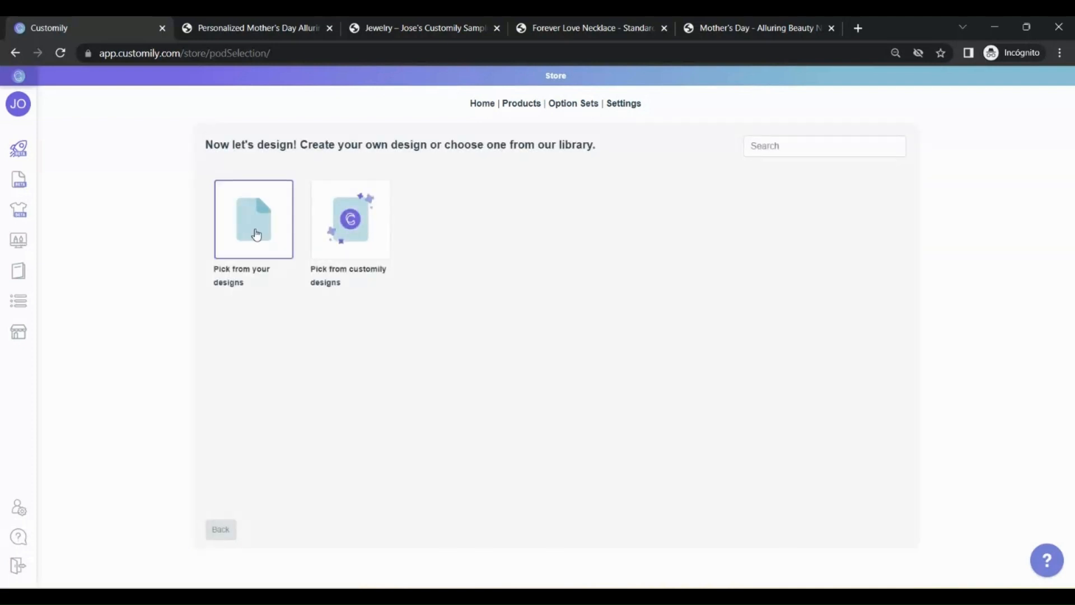
{"action": "left_click", "coordinate": [350, 219]}
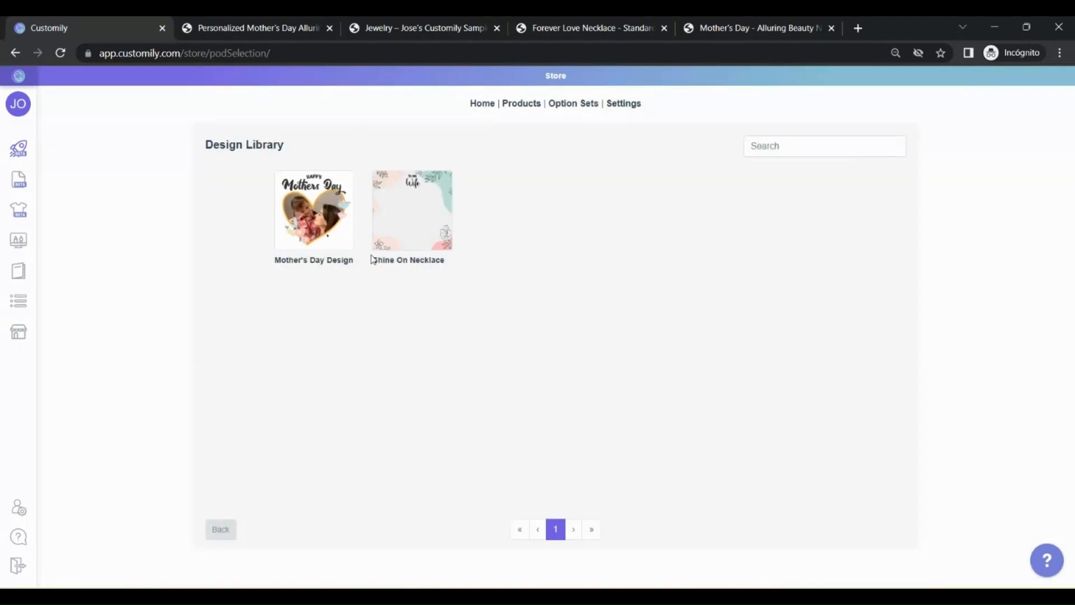
{"action": "mouse_move", "coordinate": [417, 226]}
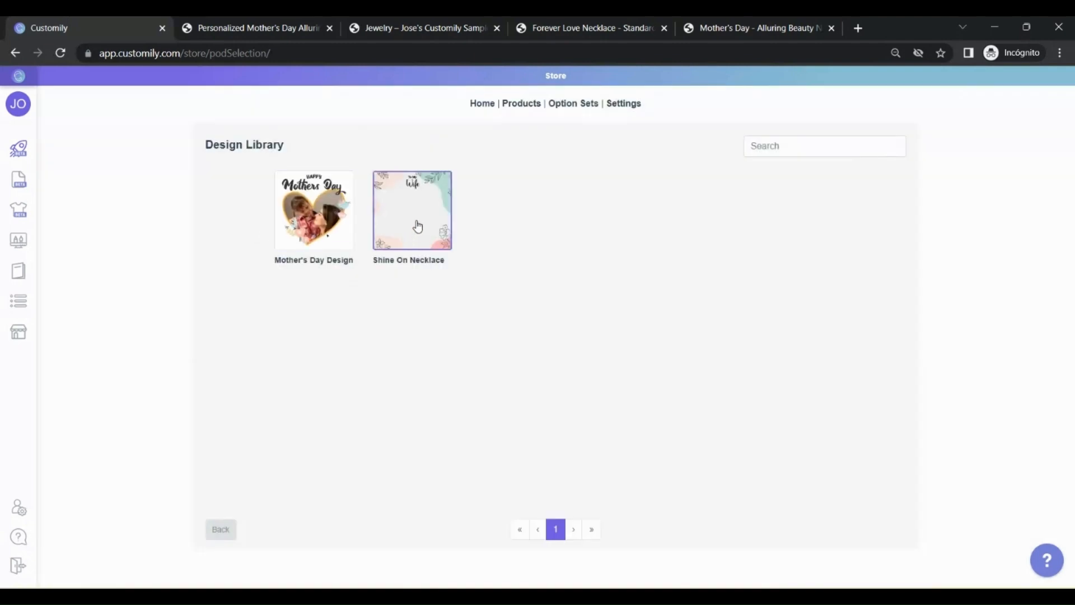
{"action": "left_click", "coordinate": [413, 210]}
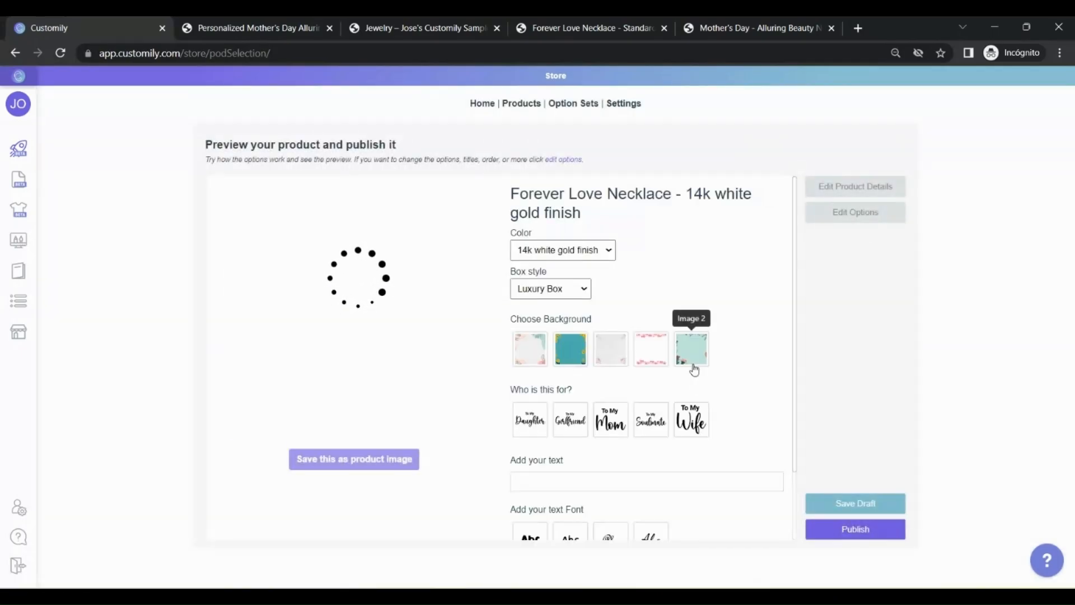
- Apply the mint floral background and add 'Happy Birthday, I love You' in the second font
{"action": "left_click", "coordinate": [609, 348]}
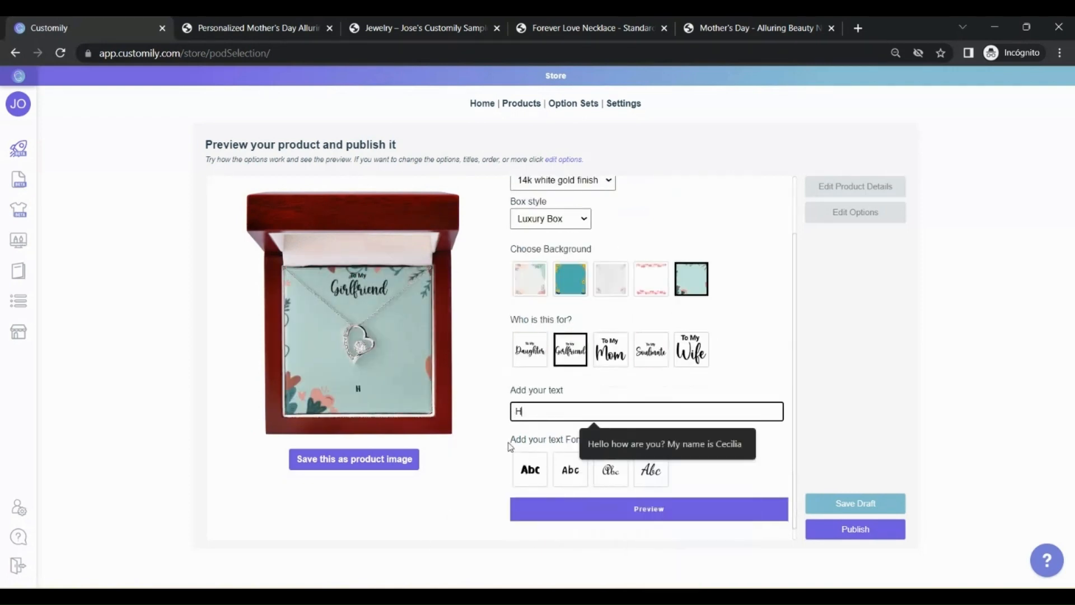
{"action": "type", "text": "Happy Birthday, I love You"}
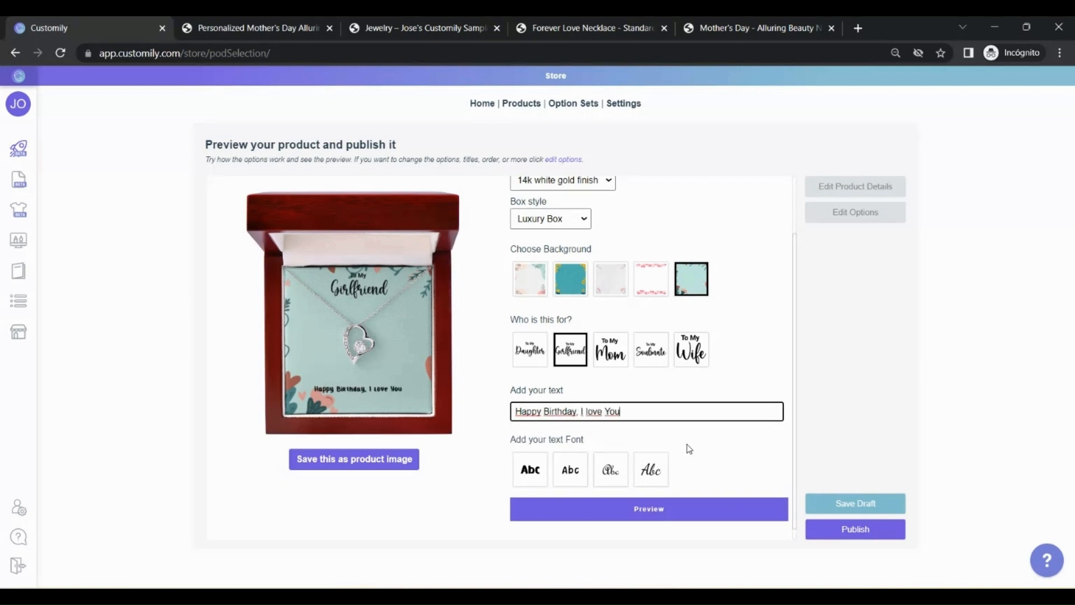
{"action": "left_click", "coordinate": [570, 469]}
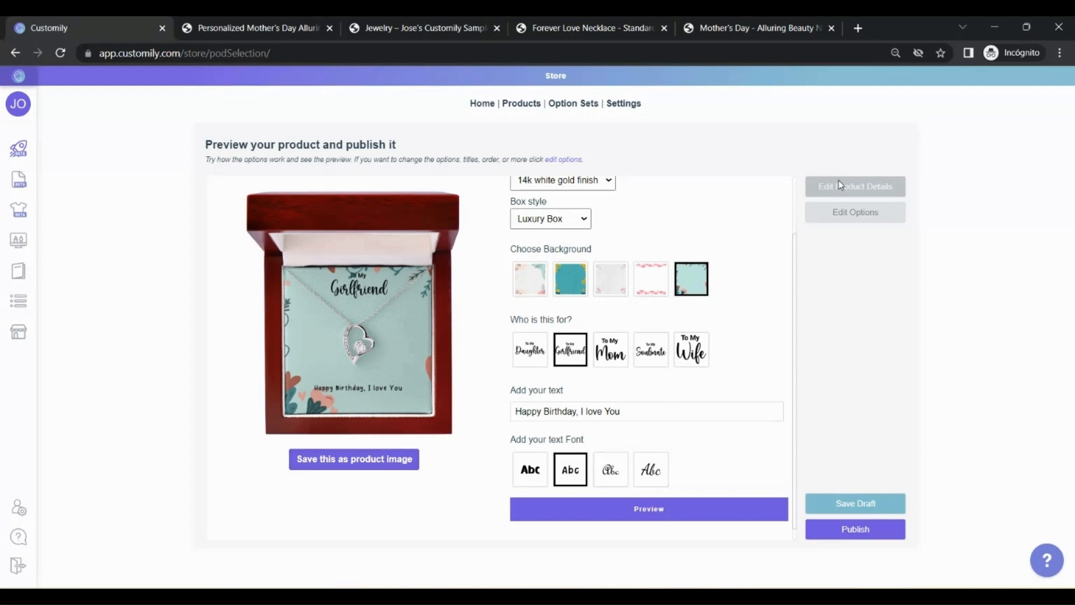
- Prefix the title with 'Personalized', price the variants 80 and 50, and save the product
{"action": "left_click", "coordinate": [854, 186]}
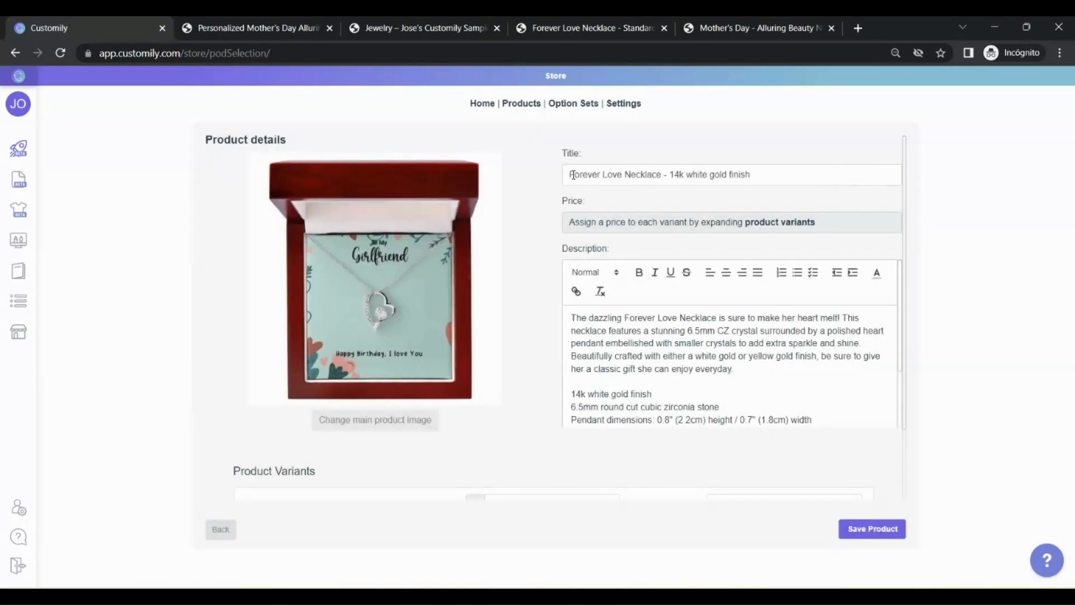
{"action": "type", "text": "Personaliz"}
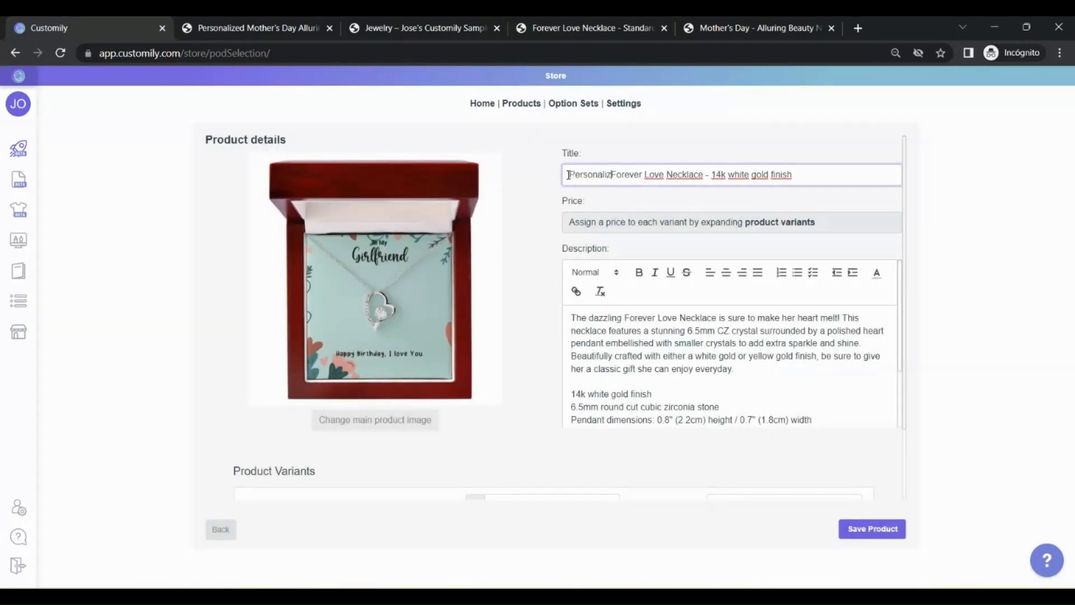
{"action": "scroll", "scroll_direction": "down", "scroll_amount": 3}
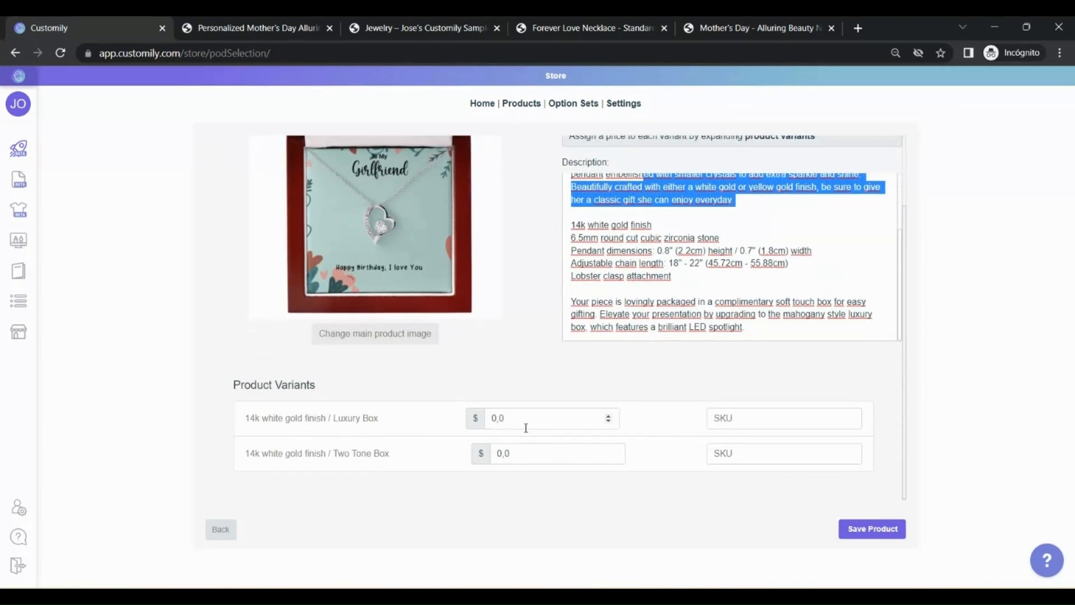
{"action": "type", "text": "80"}
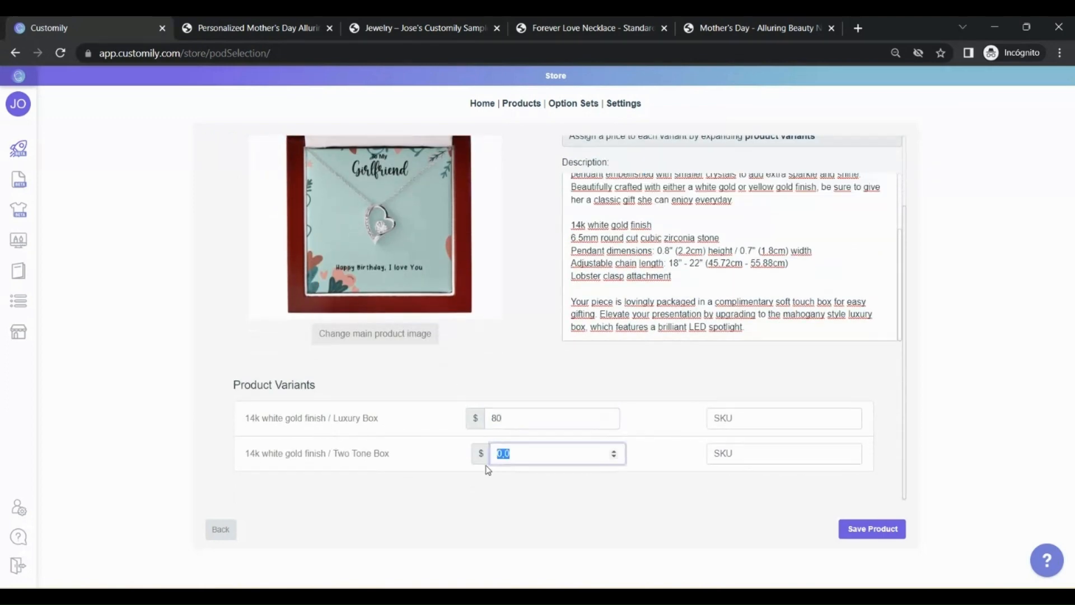
{"action": "left_click", "coordinate": [871, 529]}
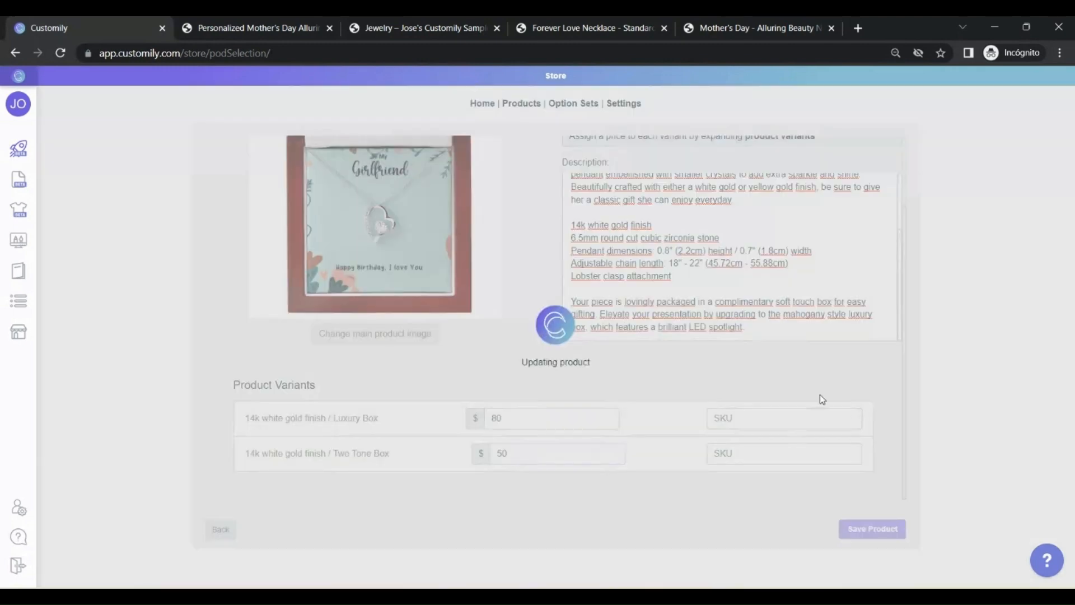